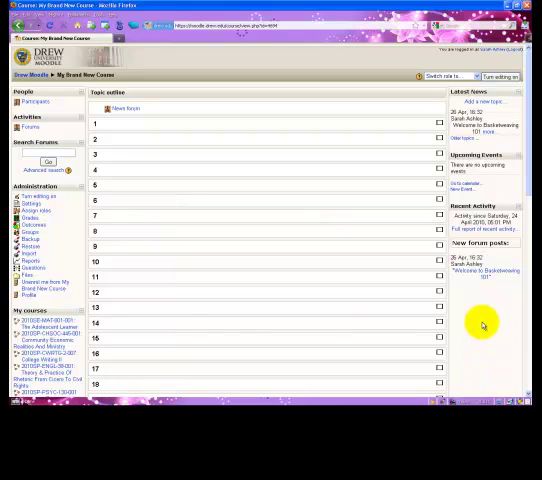
{"action": "mouse_move", "coordinate": [392, 264]}
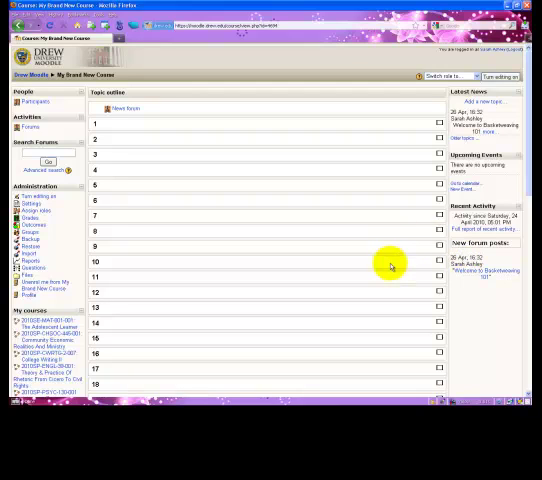
{"action": "mouse_move", "coordinate": [240, 160]}
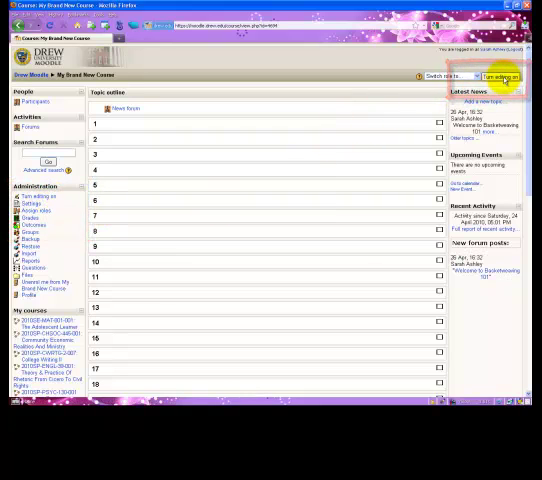
Turn editing on for the course page.
{"action": "left_click", "coordinate": [500, 76]}
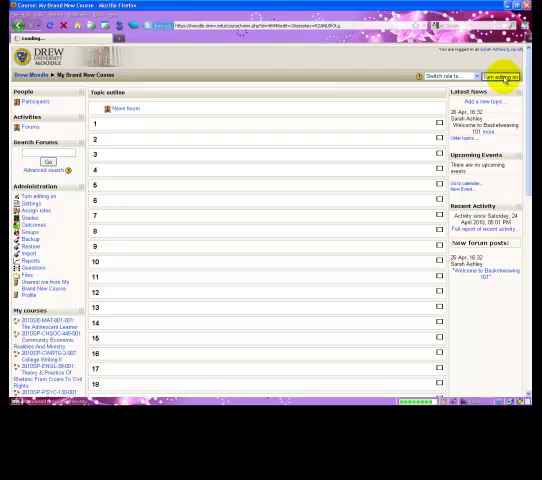
{"action": "left_click", "coordinate": [500, 76]}
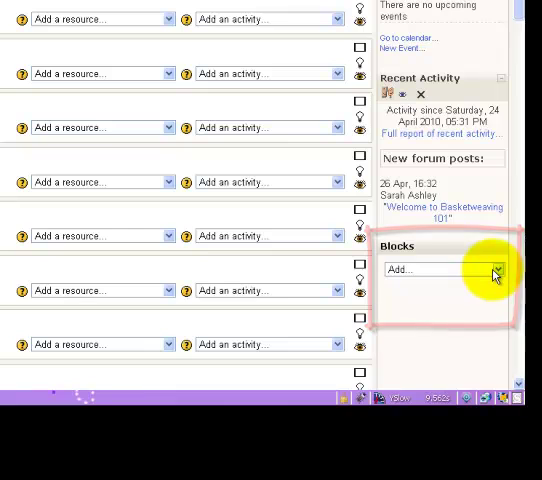
Add a Quickmail block to the course from the Blocks Add dropdown.
{"action": "left_click", "coordinate": [494, 270]}
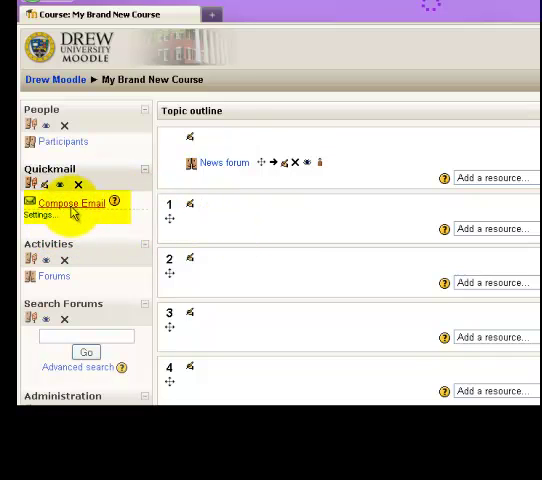
{"action": "mouse_move", "coordinate": [72, 204]}
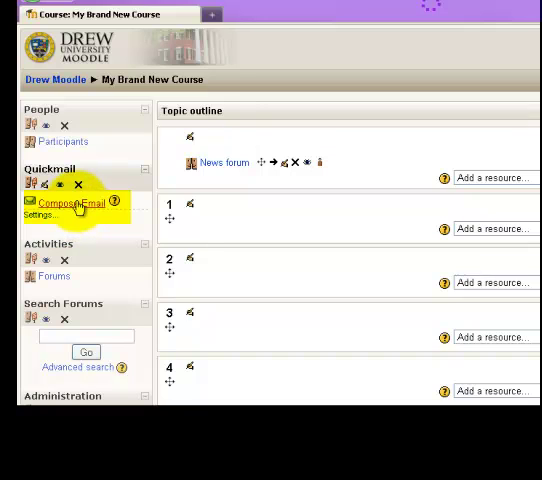
Start composing a new email from the Quickmail block.
{"action": "left_click", "coordinate": [72, 202]}
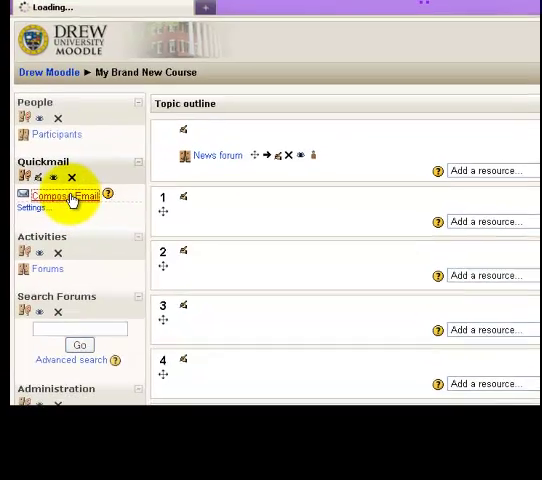
{"action": "left_click", "coordinate": [64, 196]}
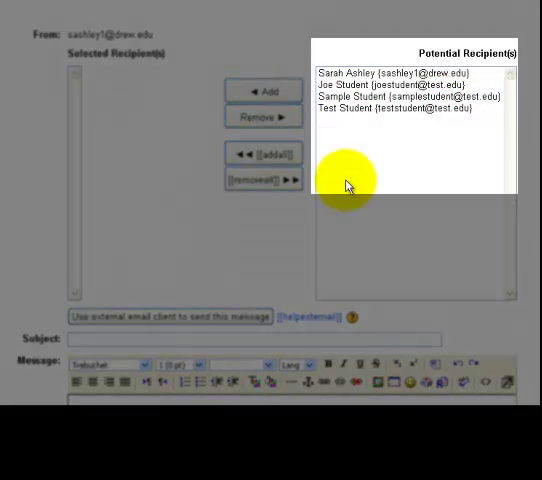
{"action": "mouse_move", "coordinate": [460, 130]}
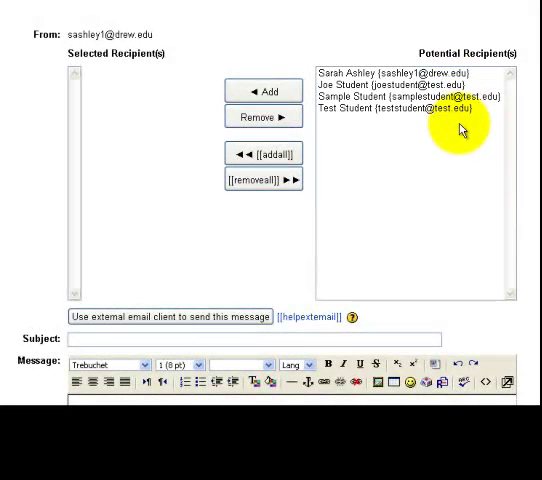
{"action": "mouse_move", "coordinate": [264, 180]}
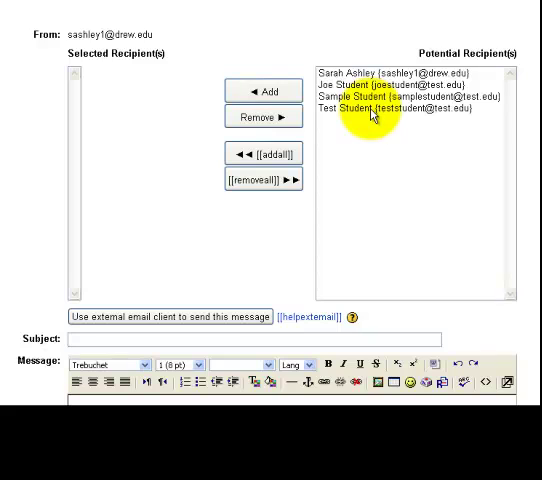
{"action": "mouse_move", "coordinate": [332, 148]}
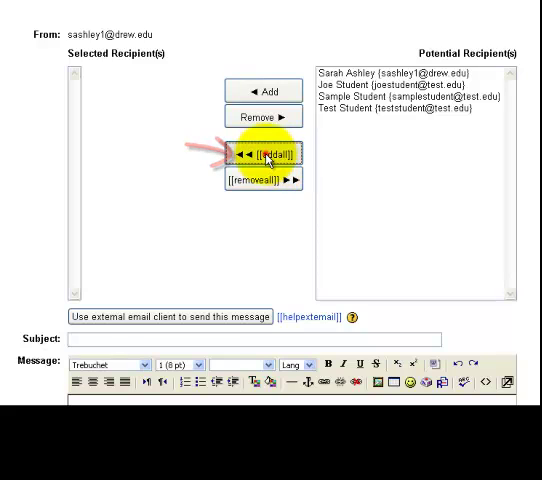
{"action": "left_click", "coordinate": [264, 154]}
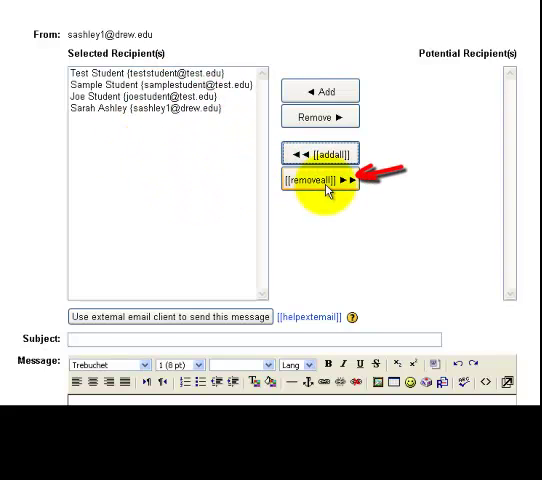
{"action": "left_click", "coordinate": [318, 180]}
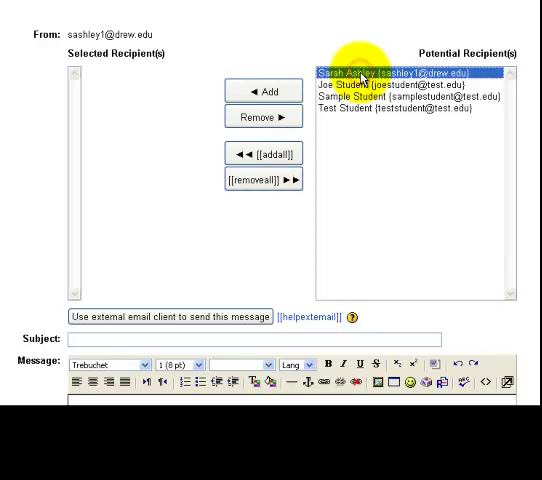
{"action": "left_click", "coordinate": [264, 90]}
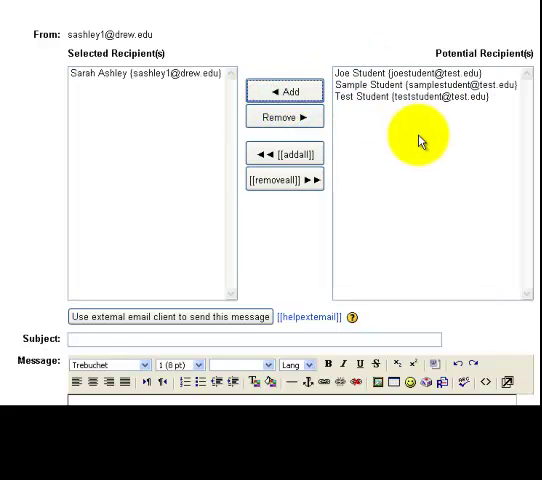
{"action": "left_click", "coordinate": [416, 84]}
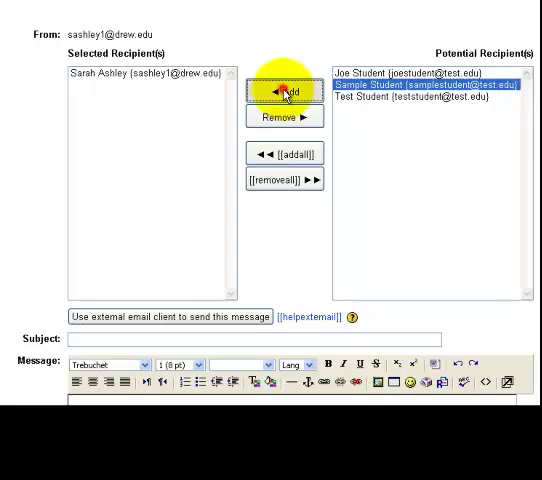
{"action": "left_click", "coordinate": [284, 92]}
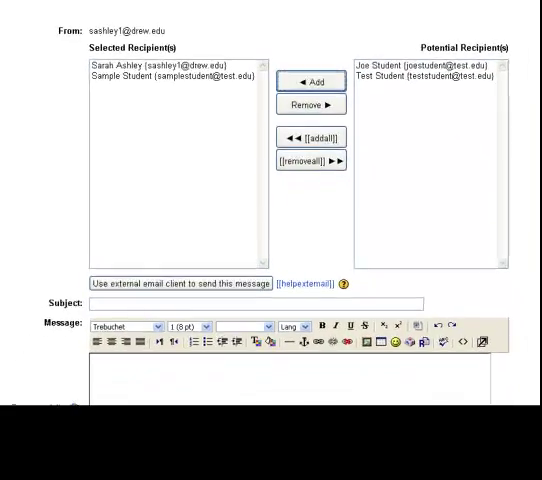
Enter subject 'Note about exam 1' and message 'See me about your final grade'.
{"action": "scroll", "scroll_direction": "down", "scroll_amount": 3}
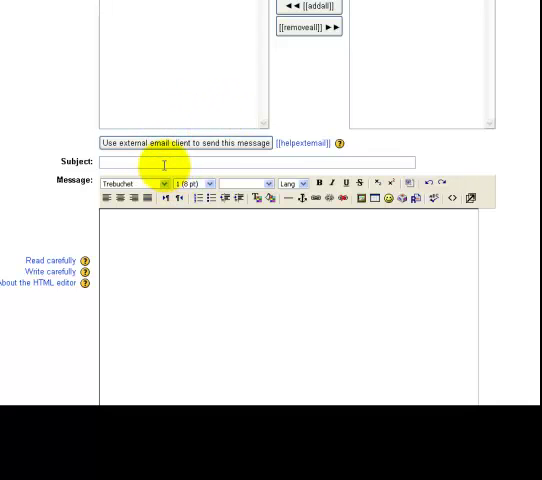
{"action": "mouse_move", "coordinate": [152, 162]}
{"action": "type", "text": "Note about"}
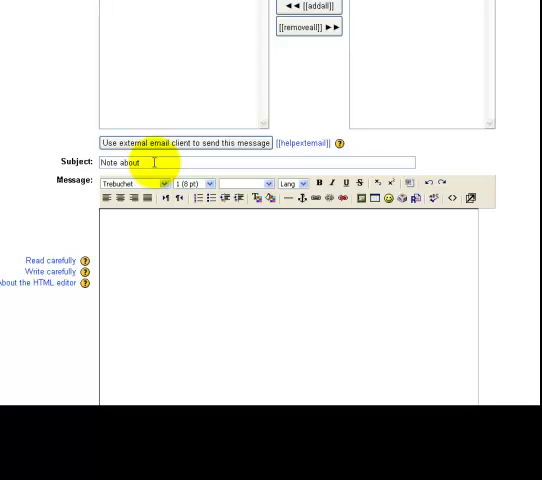
{"action": "type", "text": "exam 1"}
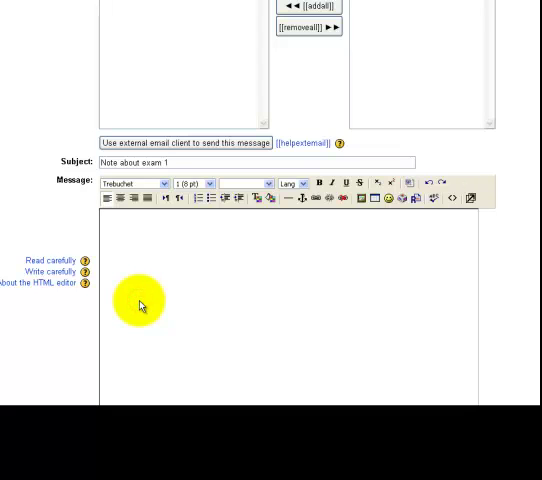
{"action": "type", "text": "See me about your final grade"}
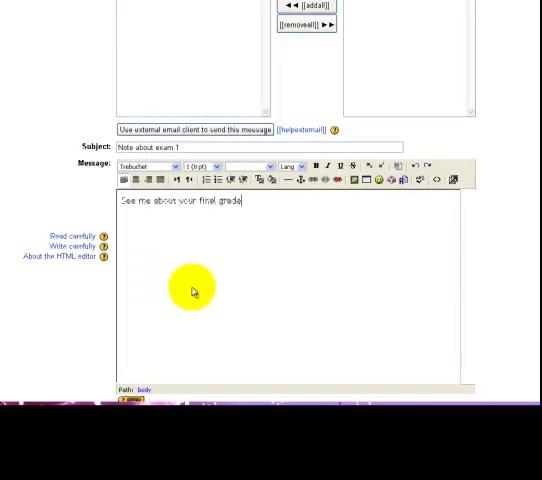
{"action": "mouse_move", "coordinate": [192, 290]}
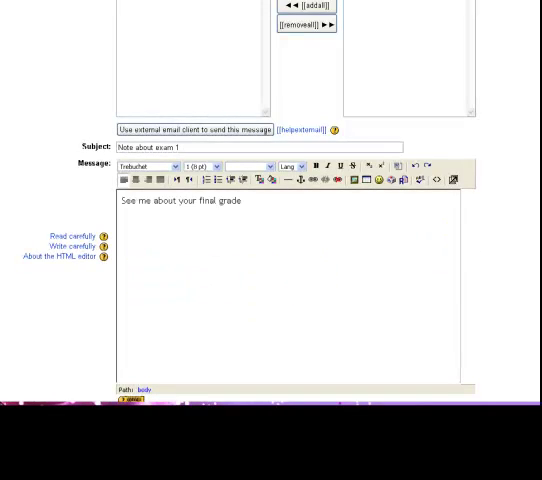
{"action": "scroll", "scroll_direction": "down", "scroll_amount": 3}
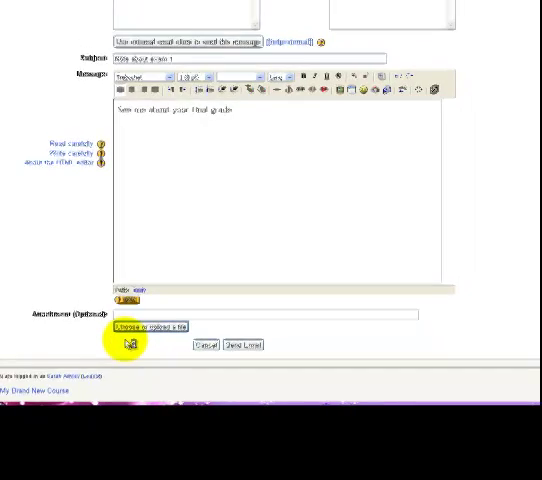
Upload the Paper_1_outline file from the computer to the course files.
{"action": "left_click", "coordinate": [142, 328]}
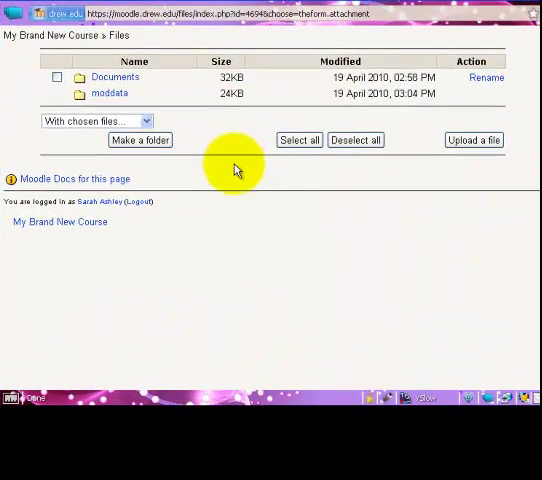
{"action": "left_click", "coordinate": [472, 140]}
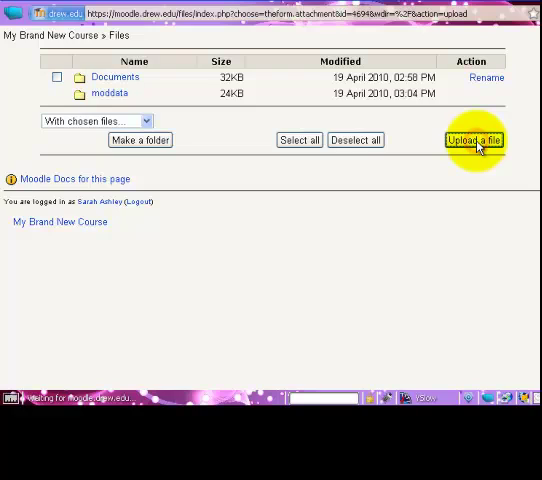
{"action": "left_click", "coordinate": [472, 140]}
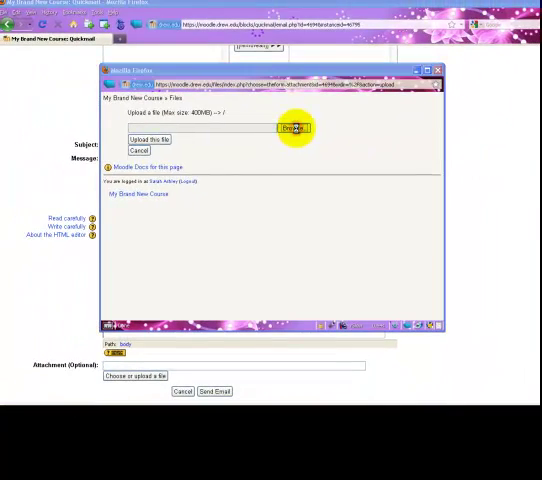
{"action": "left_click", "coordinate": [292, 128]}
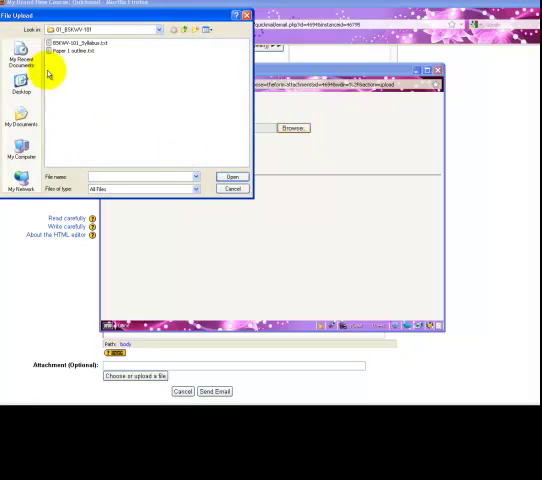
{"action": "left_click", "coordinate": [72, 50]}
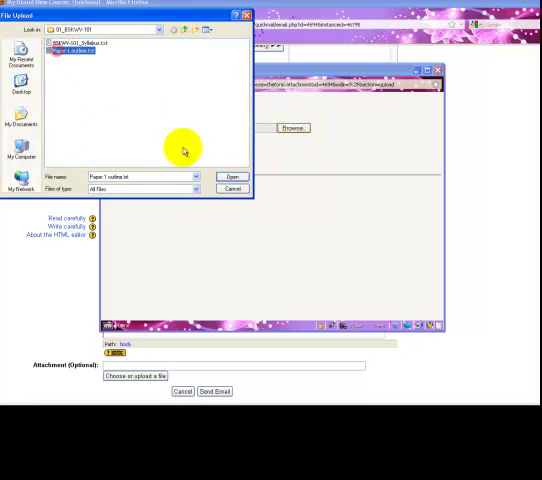
{"action": "left_click", "coordinate": [232, 176]}
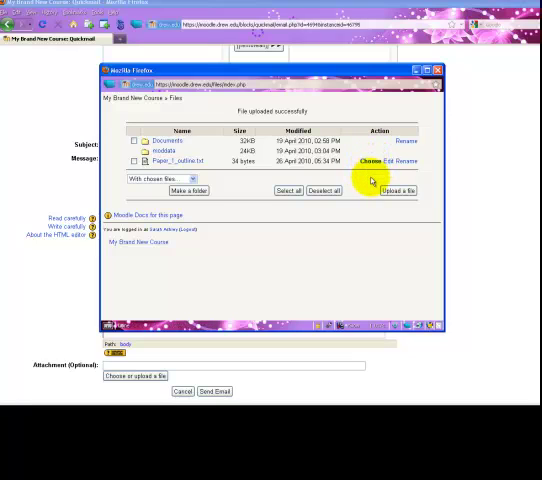
{"action": "mouse_move", "coordinate": [228, 228]}
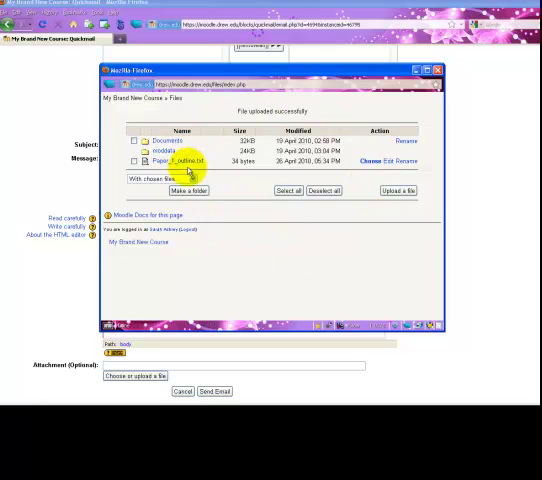
Choose the uploaded paper outline as the attachment and send the email.
{"action": "left_click", "coordinate": [368, 160]}
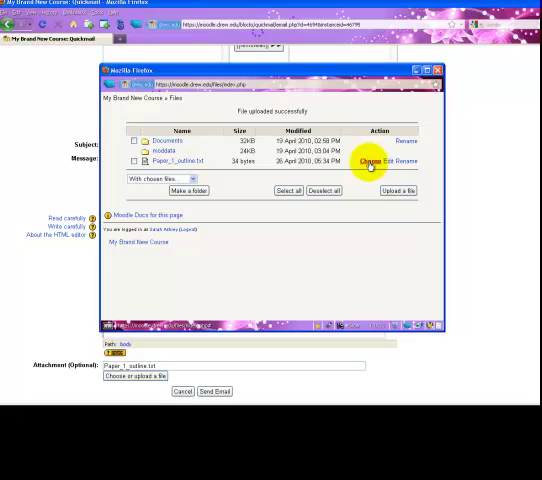
{"action": "left_click", "coordinate": [372, 160]}
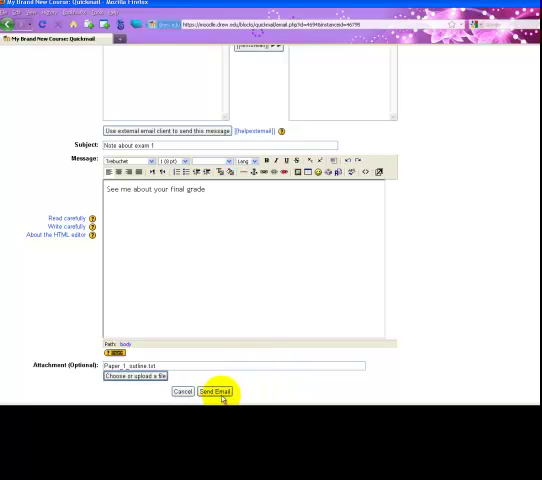
{"action": "left_click", "coordinate": [216, 392]}
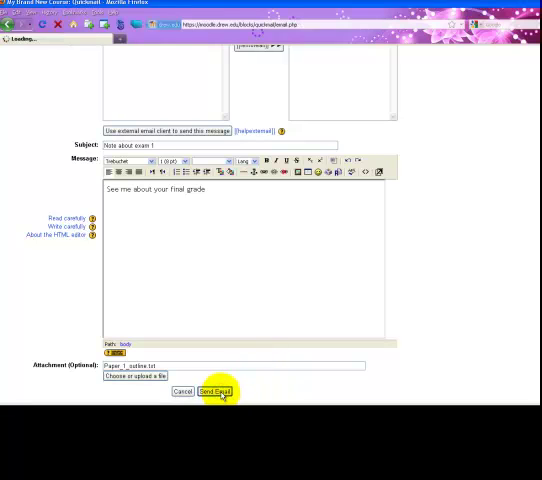
Confirm sending; an error reports Sample Student not emailed due to a disabled address.
{"action": "left_click", "coordinate": [214, 392]}
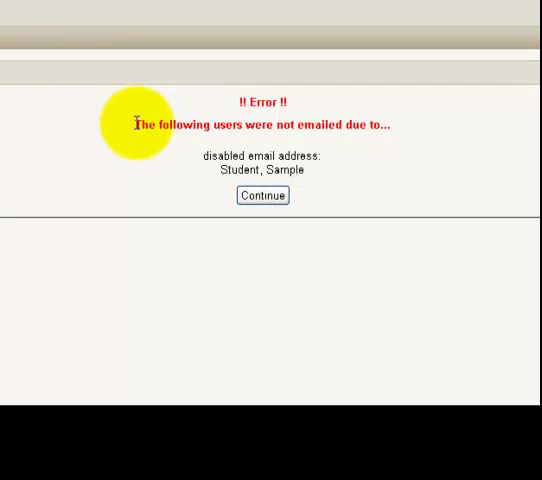
{"action": "mouse_move", "coordinate": [234, 198]}
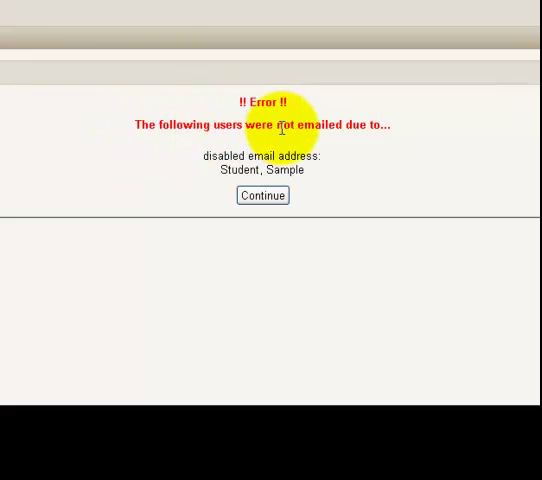
{"action": "mouse_move", "coordinate": [312, 174]}
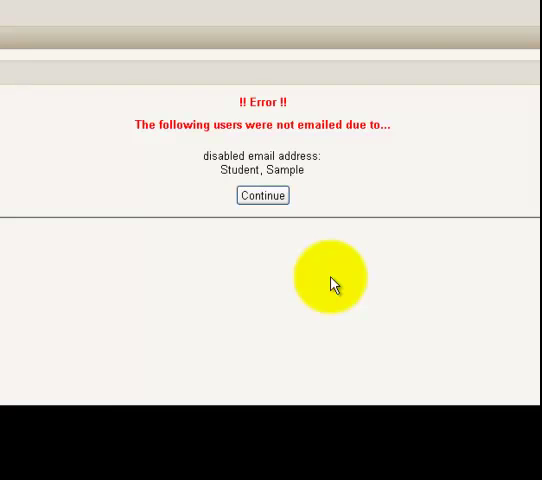
Continue from the error page back to the course page.
{"action": "left_click", "coordinate": [264, 196]}
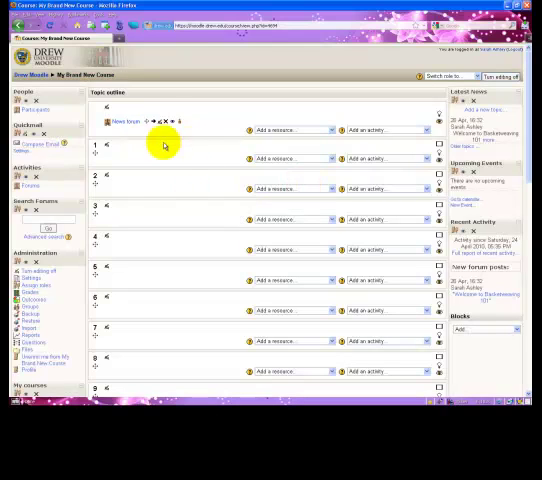
{"action": "mouse_move", "coordinate": [176, 148]}
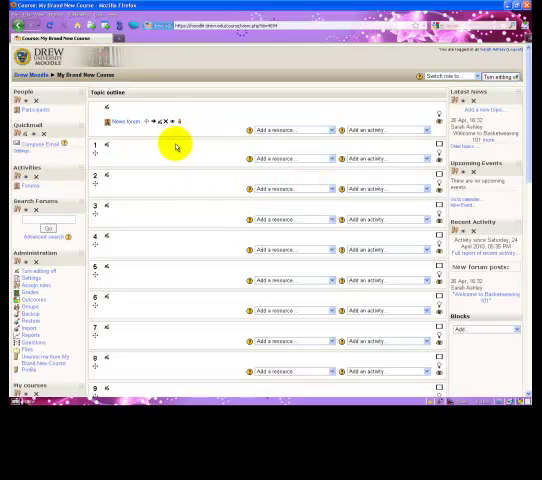
{"action": "mouse_move", "coordinate": [160, 152]}
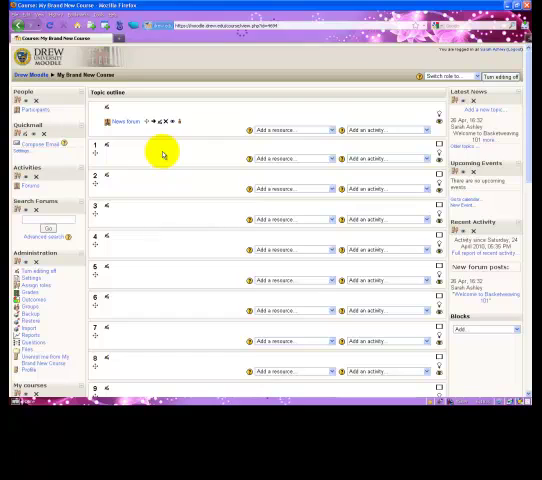
{"action": "mouse_move", "coordinate": [148, 156]}
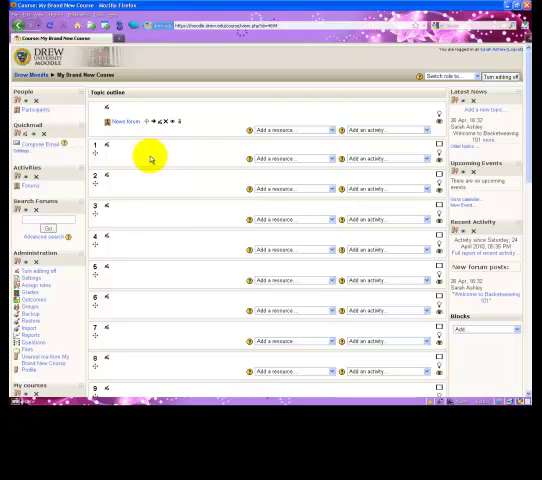
{"action": "mouse_move", "coordinate": [116, 158]}
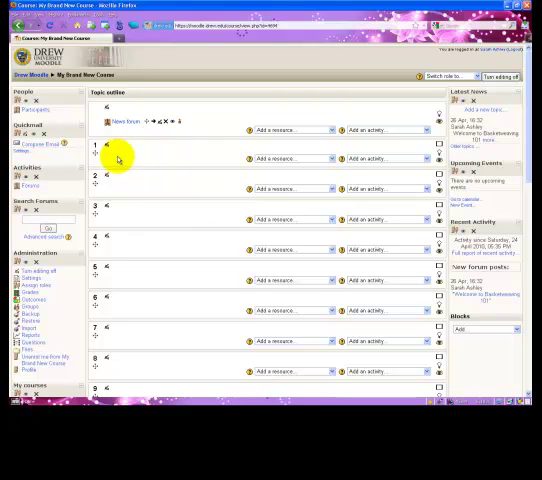
{"action": "mouse_move", "coordinate": [138, 152]}
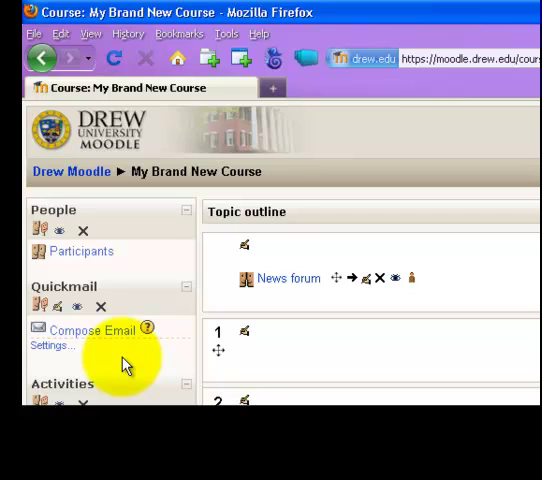
{"action": "mouse_move", "coordinate": [52, 344]}
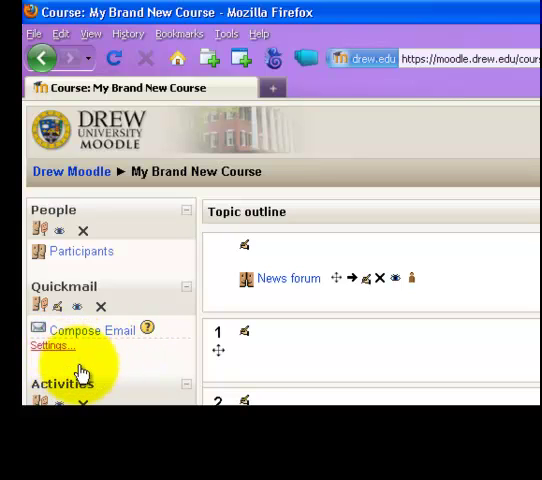
Set Allow Students to use Quickmail to Yes in the block settings and save.
{"action": "left_click", "coordinate": [50, 344]}
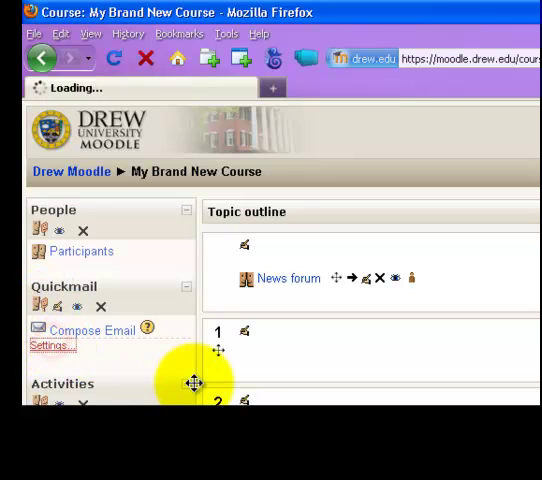
{"action": "left_click", "coordinate": [50, 346]}
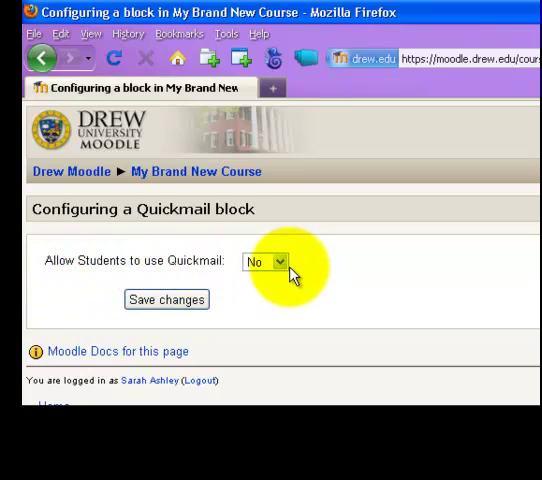
{"action": "left_click", "coordinate": [264, 260]}
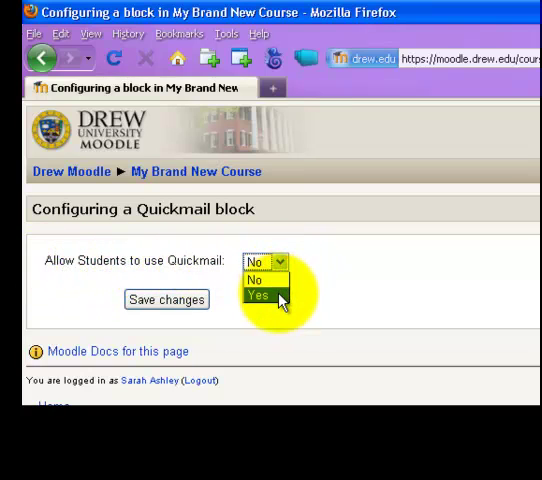
{"action": "left_click", "coordinate": [166, 300]}
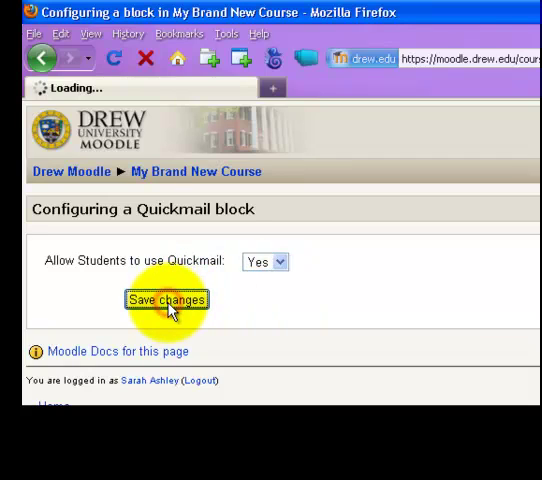
{"action": "left_click", "coordinate": [168, 300]}
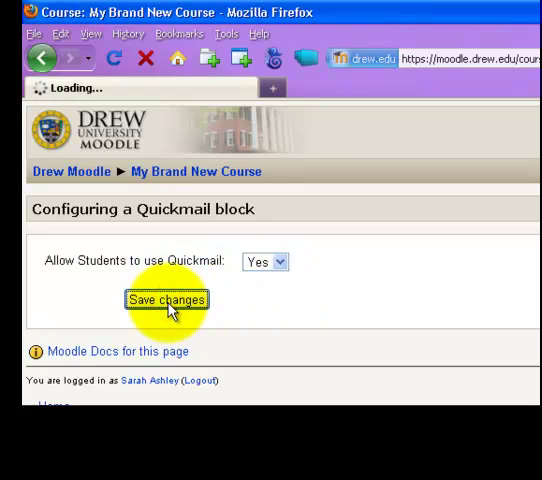
{"action": "left_click", "coordinate": [166, 300]}
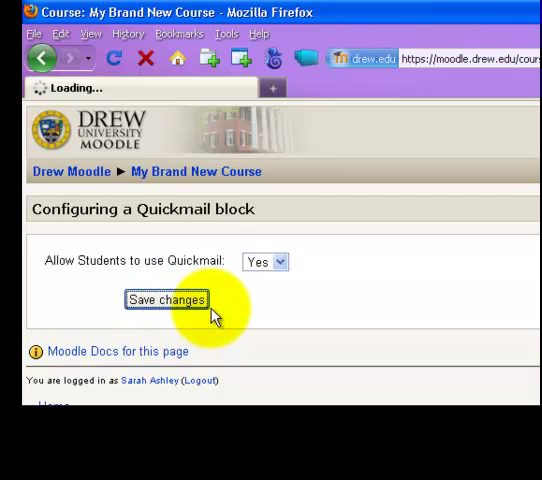
{"action": "left_click", "coordinate": [168, 300]}
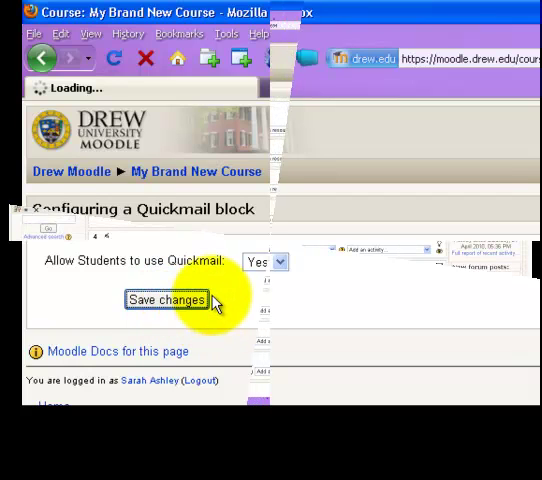
{"action": "left_click", "coordinate": [166, 300]}
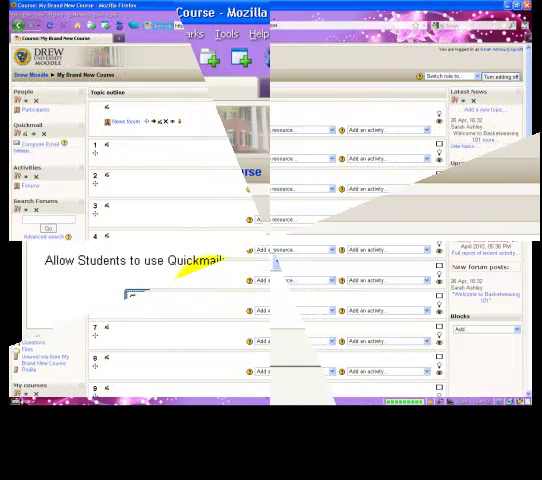